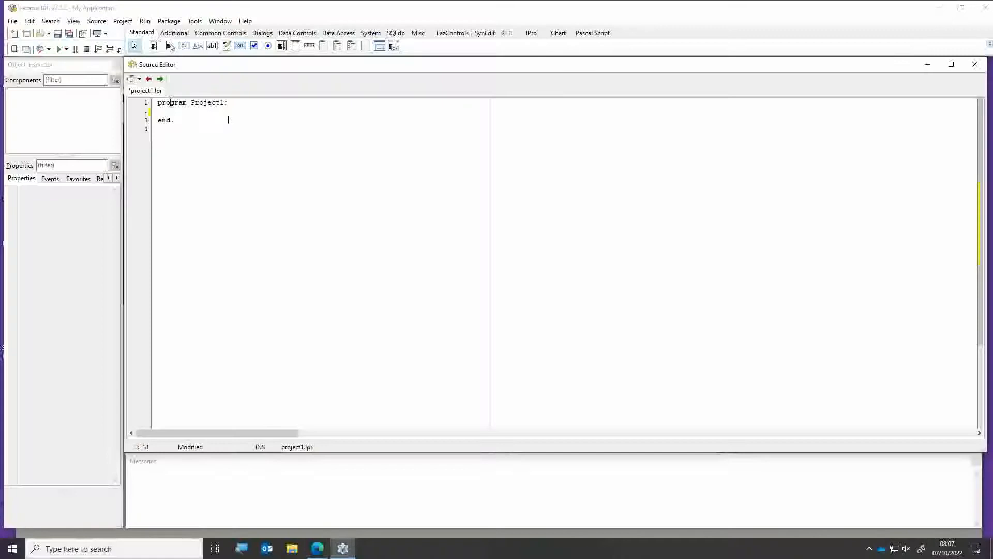
Place the cursor on the indented blank line between program Project1 and end
left_click(213, 102)
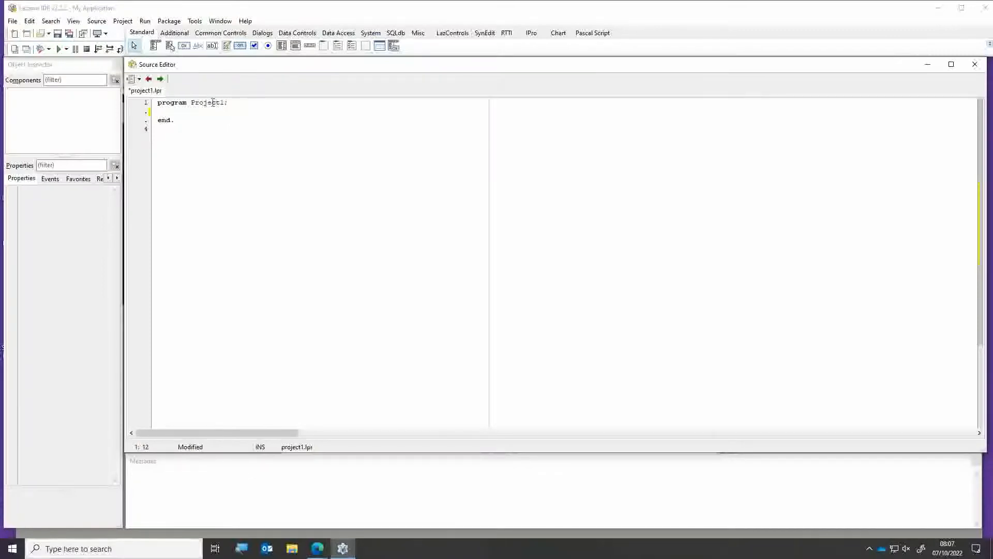
left_click(170, 129)
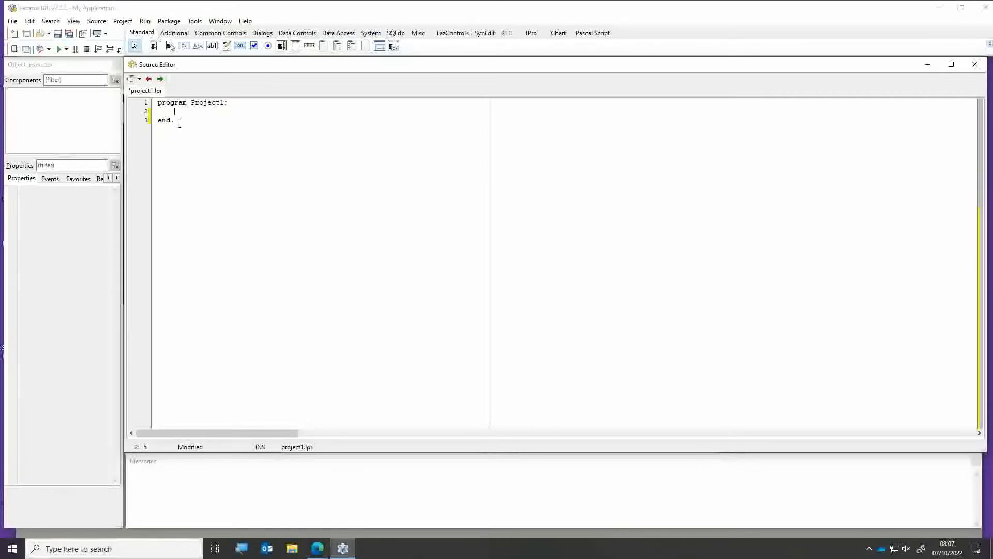
Type an indented 'Uses' clause with 'SysUtils' beneath it, without a semicolon
type("Us")
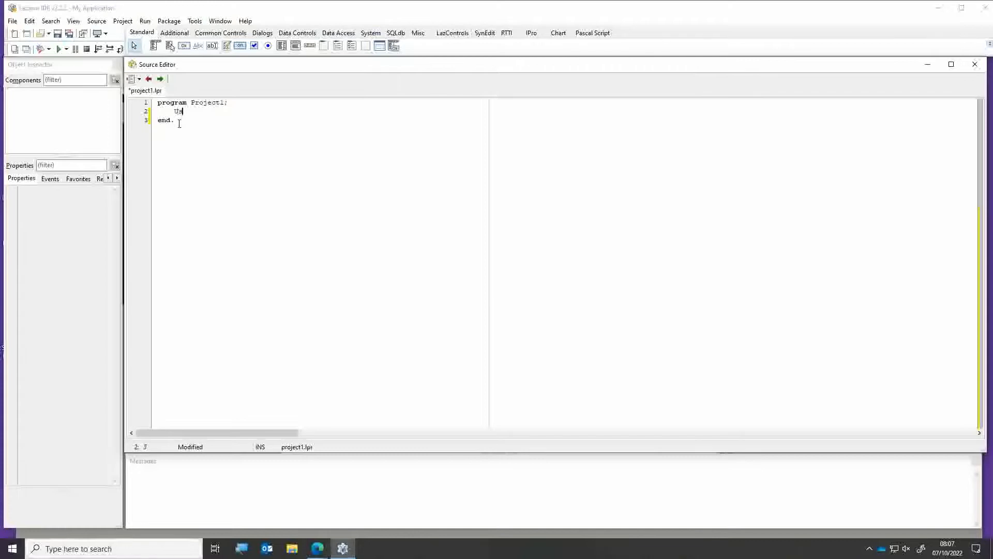
type("ser")
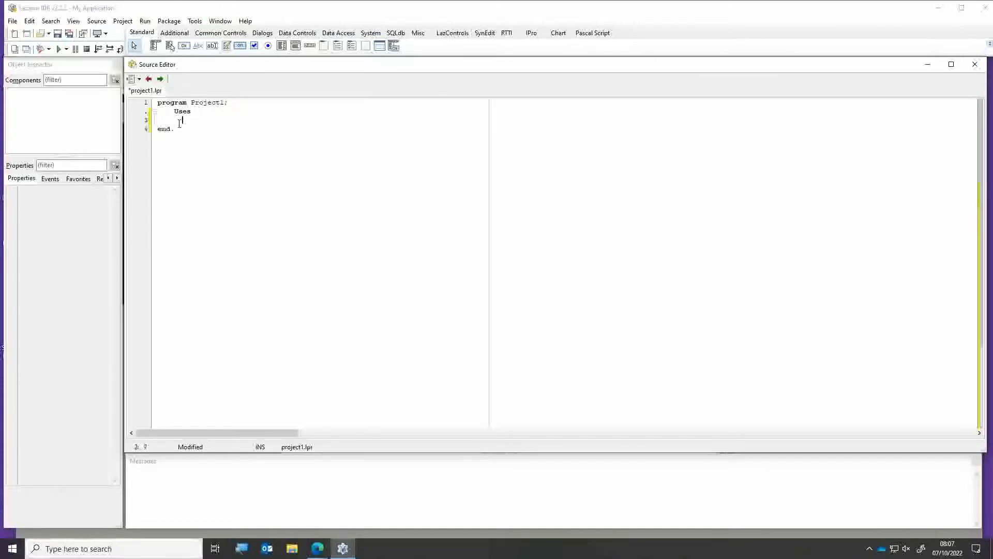
type("SysUtils")
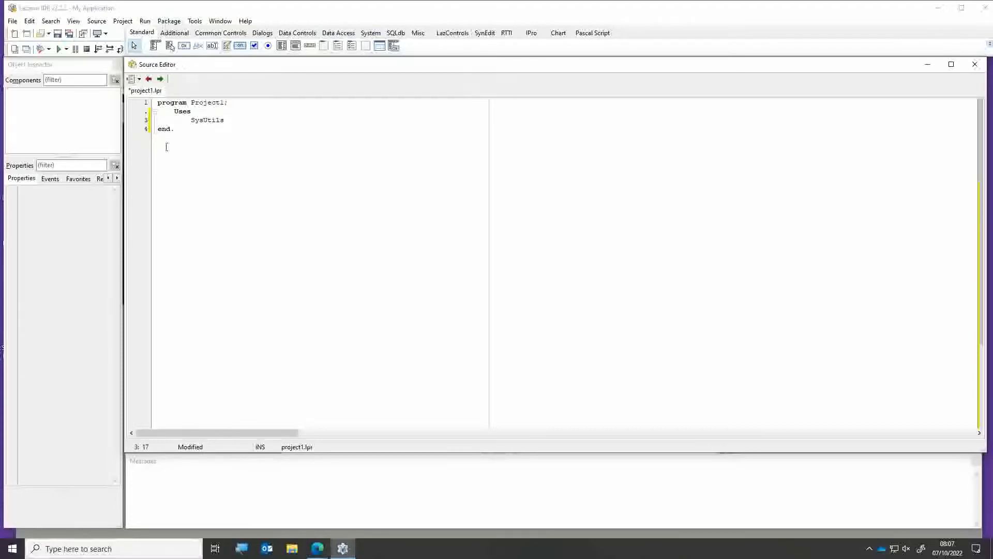
left_click(178, 110)
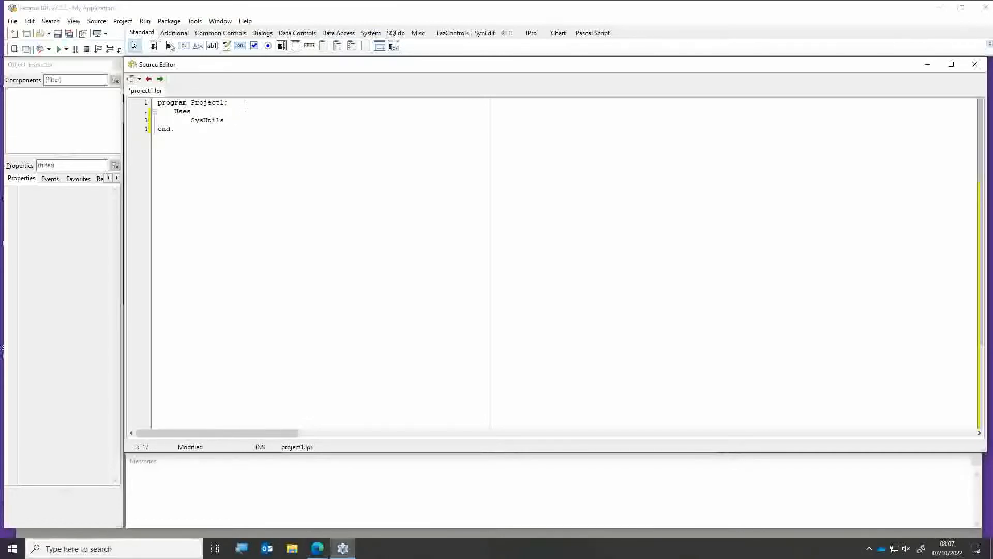
Add two indented blank lines between the SysUtils line and end
key("Return")
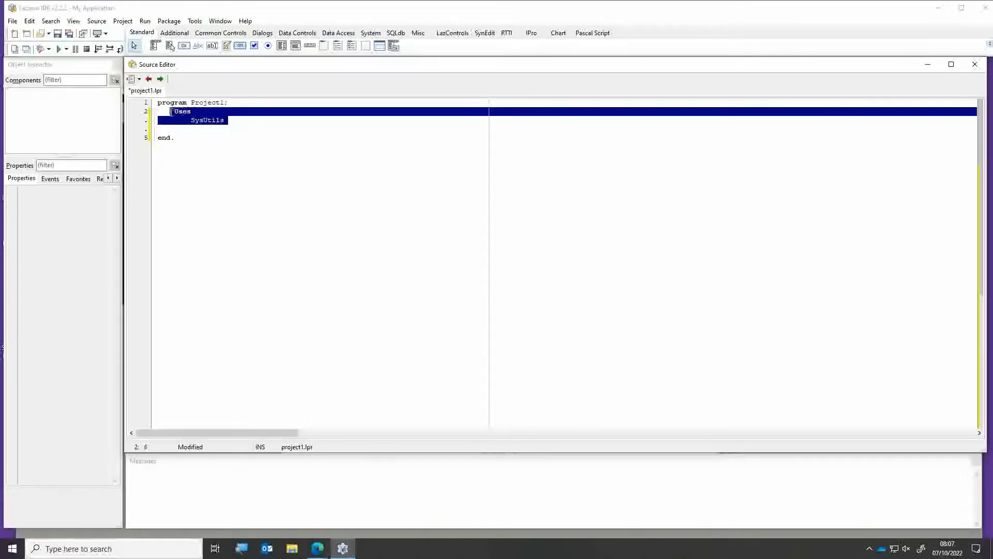
left_click(212, 119)
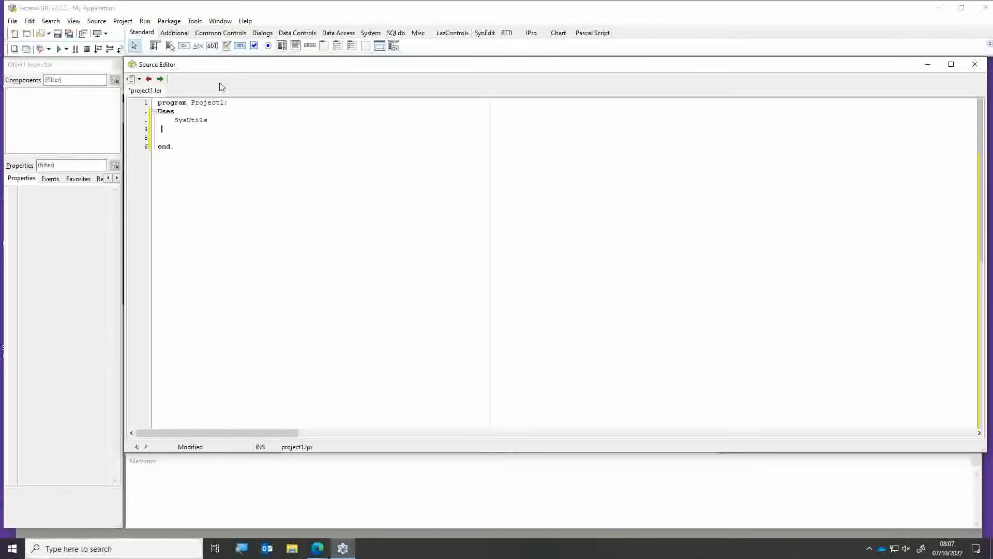
key("Return")
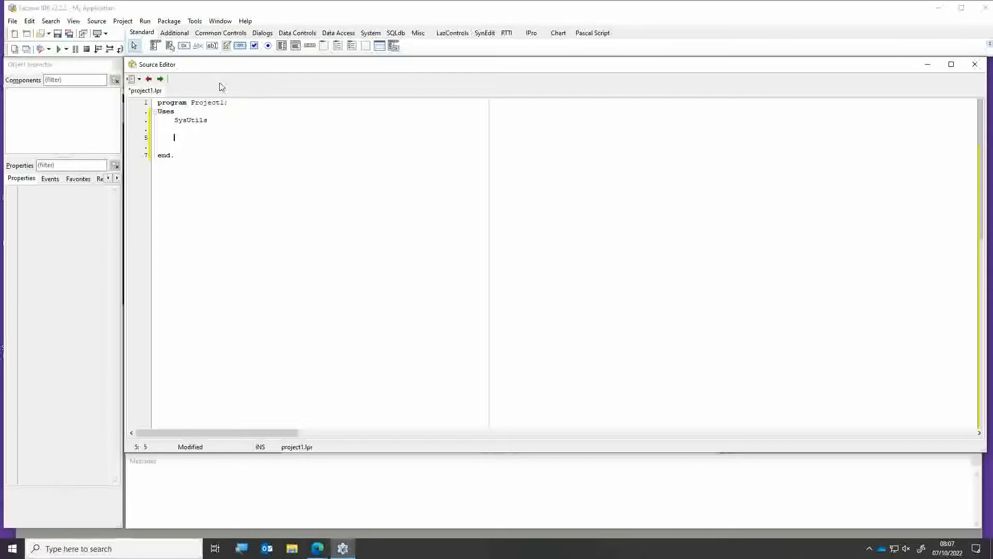